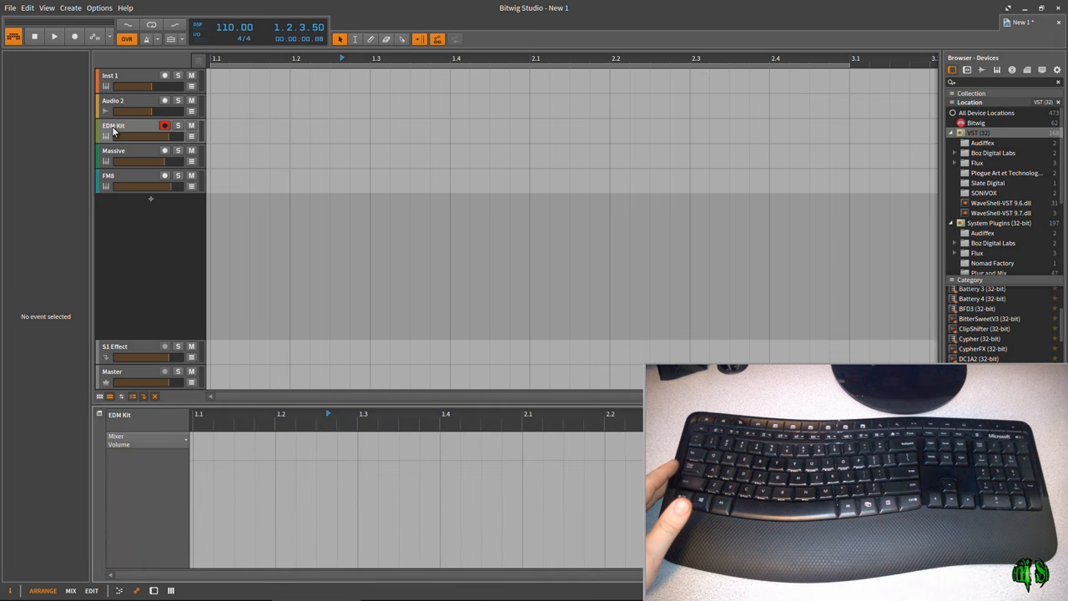
Step: Select the EDM Kit track so its Drum Machine and parameters appear in the device panel
click(113, 125)
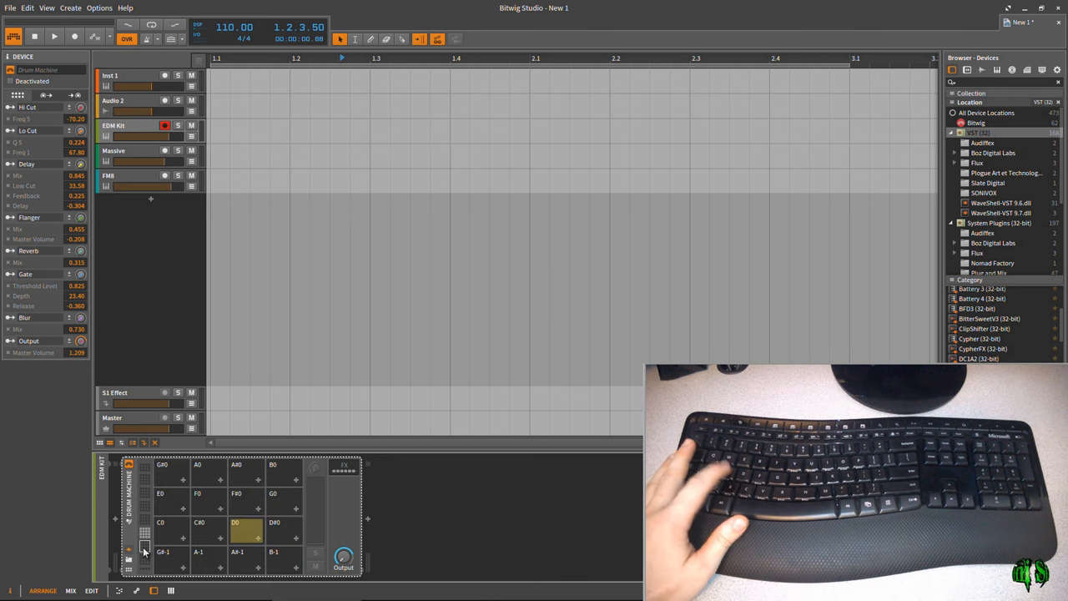
Step: Label the Drum Machine pads with sample names and arm the transport Record button
click(143, 534)
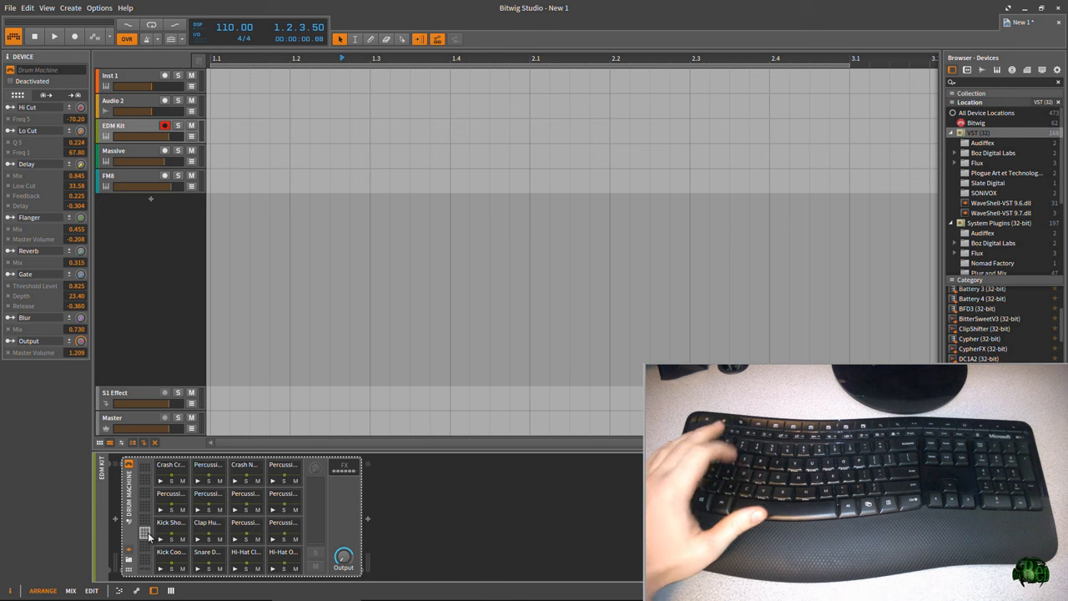
click(207, 520)
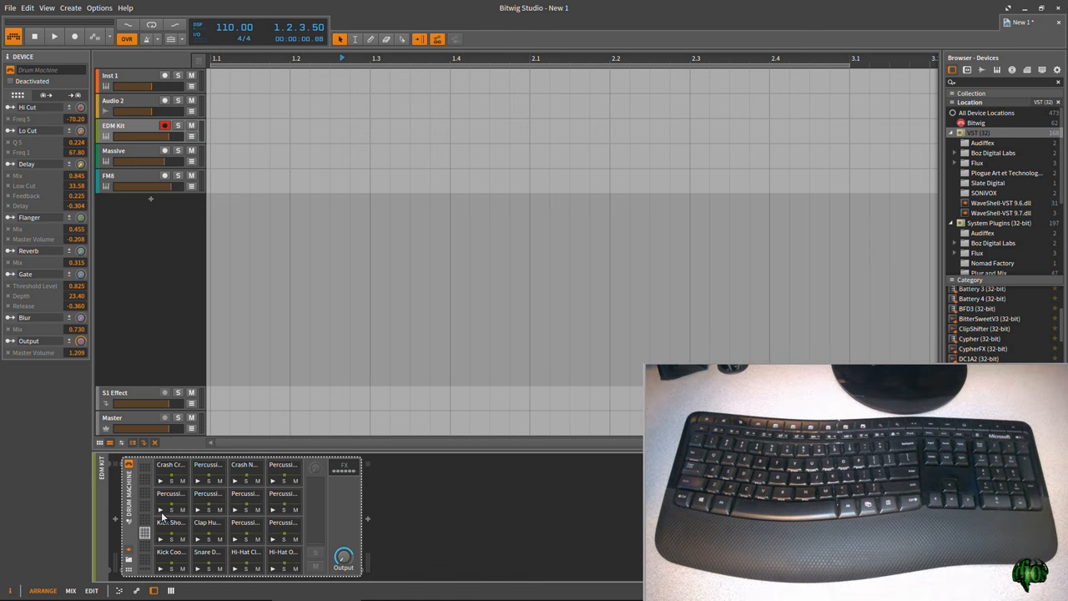
mouse_move(130, 234)
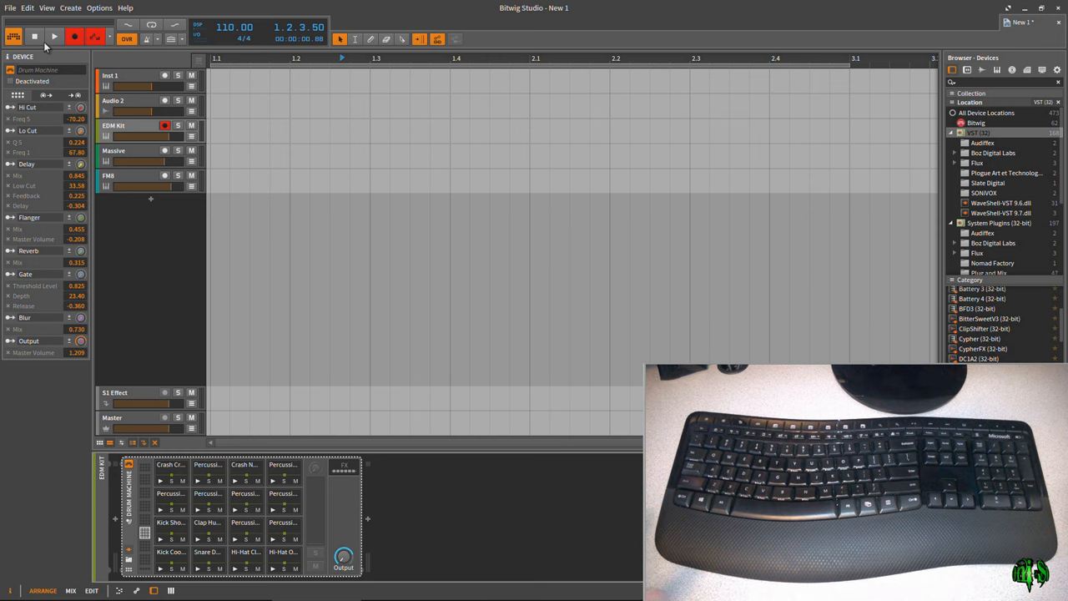
Step: Record a green MIDI clip of keyboard-played drums on the EDM Kit track
click(53, 37)
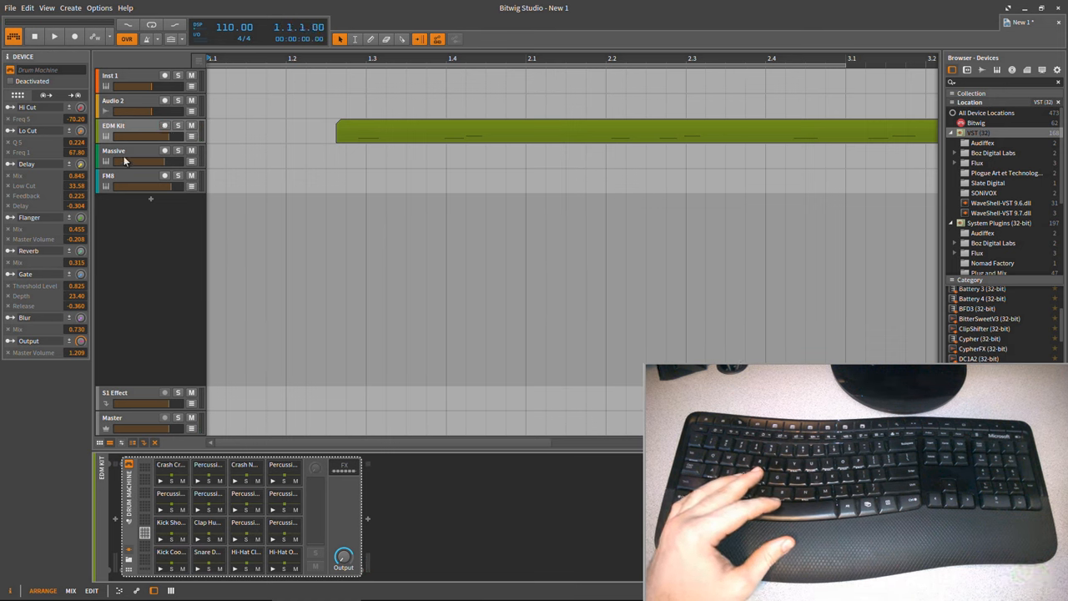
Step: Select the Massive track, choose a preset in its browser, and close the plugin window
click(114, 150)
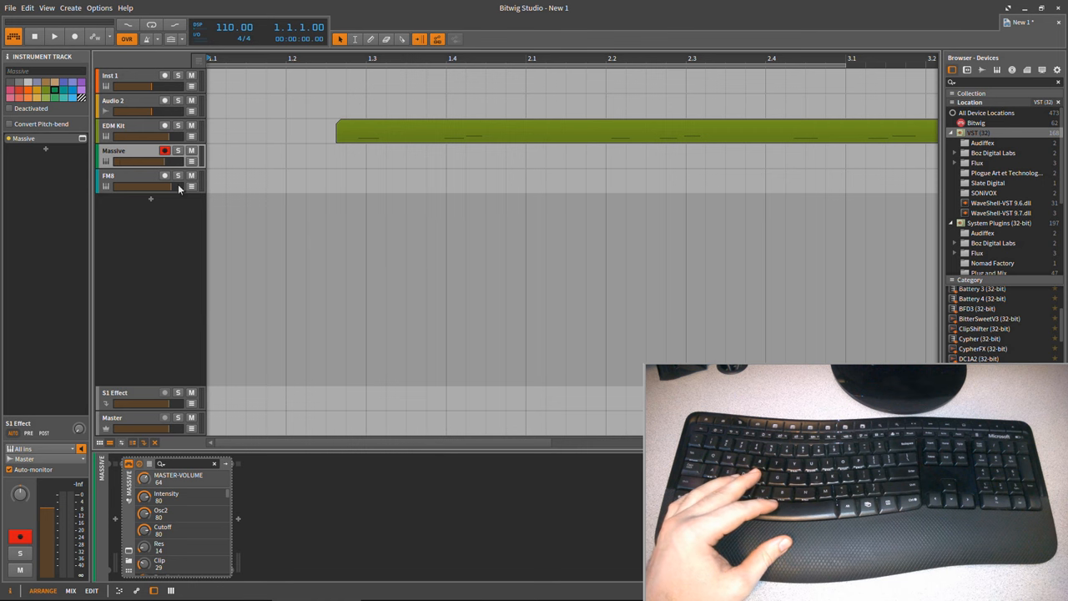
mouse_move(130, 557)
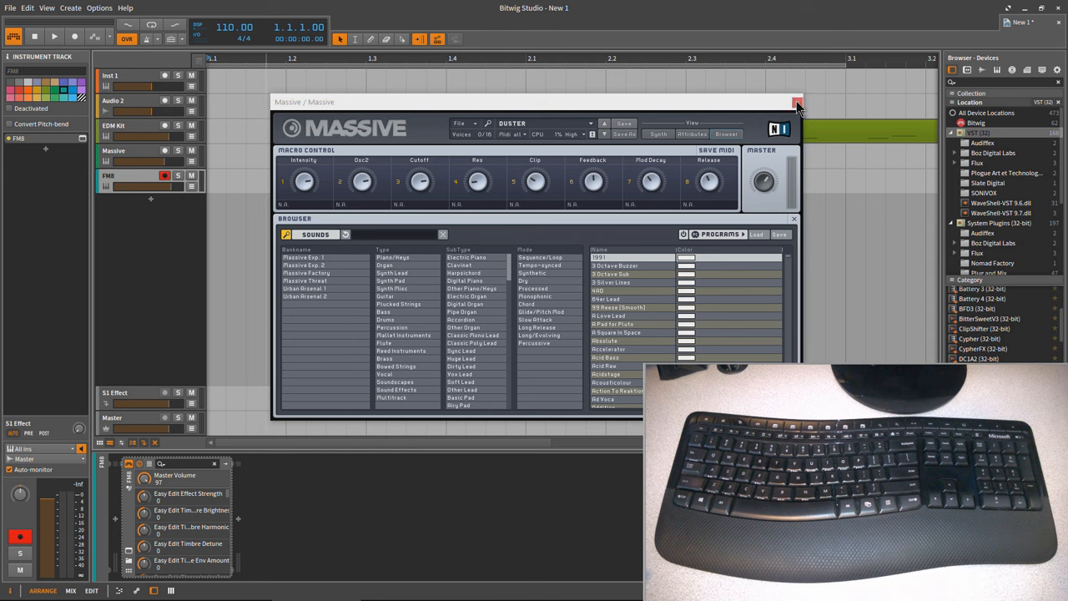
click(796, 102)
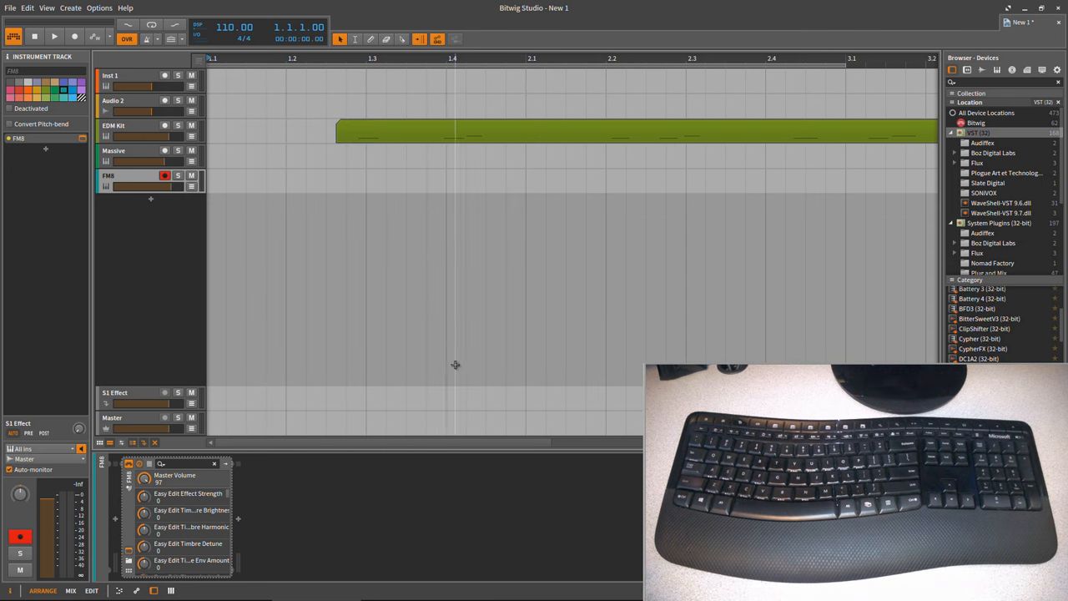